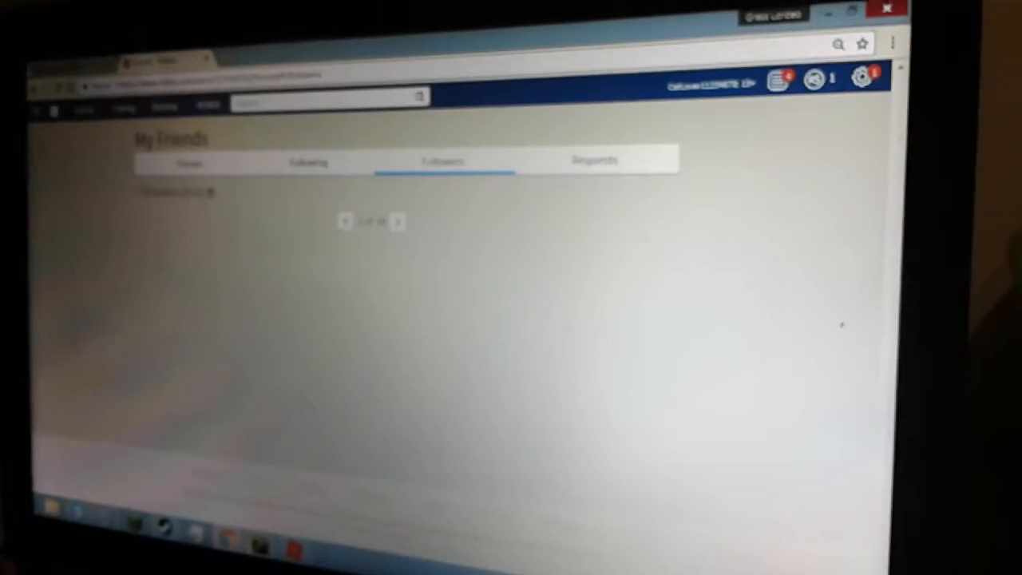
- Switch My Friends to the Requests tab, showing three pending friend requests
left_click(593, 160)
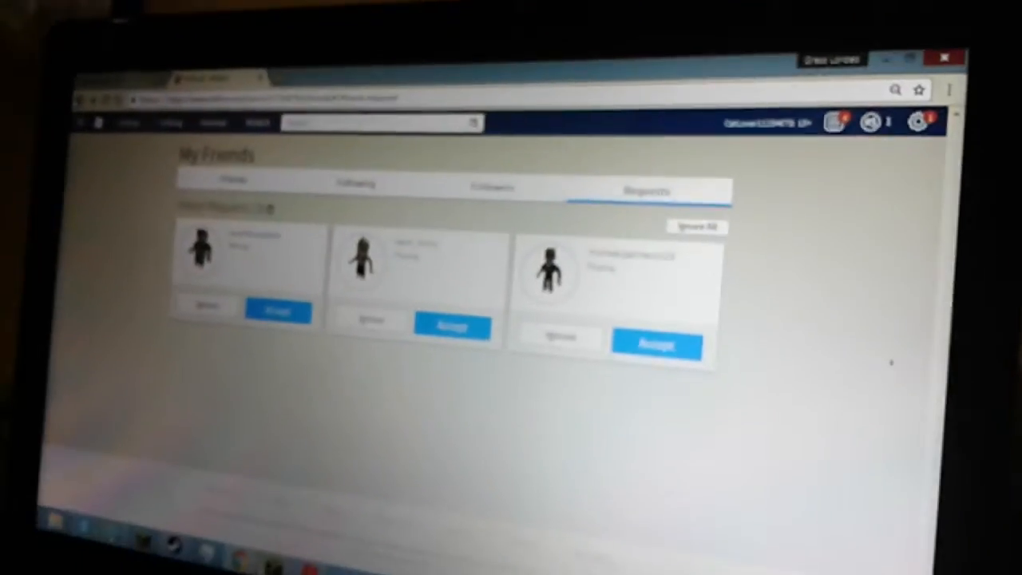